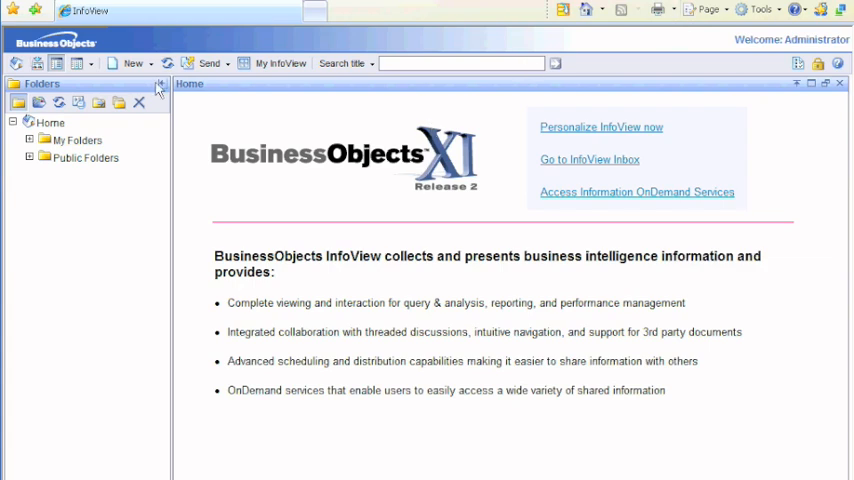
Step: Create a new Web Intelligence document from the New menu
{"action": "left_click", "coordinate": [132, 63]}
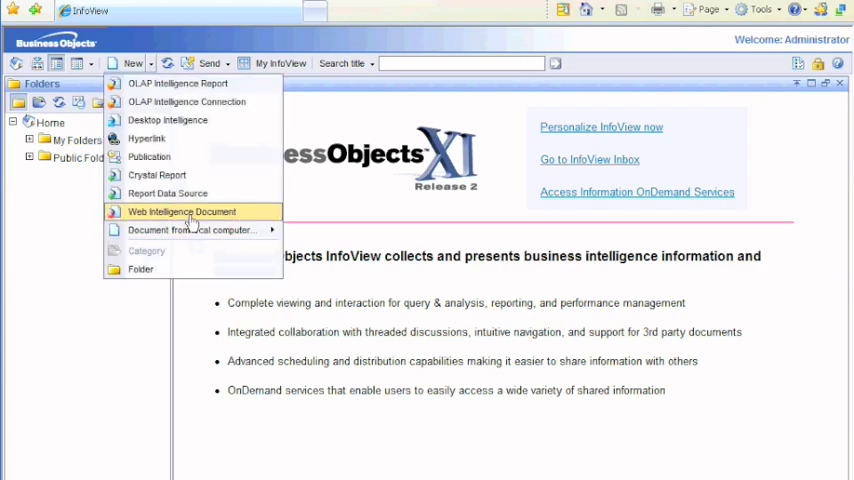
{"action": "left_click", "coordinate": [182, 211]}
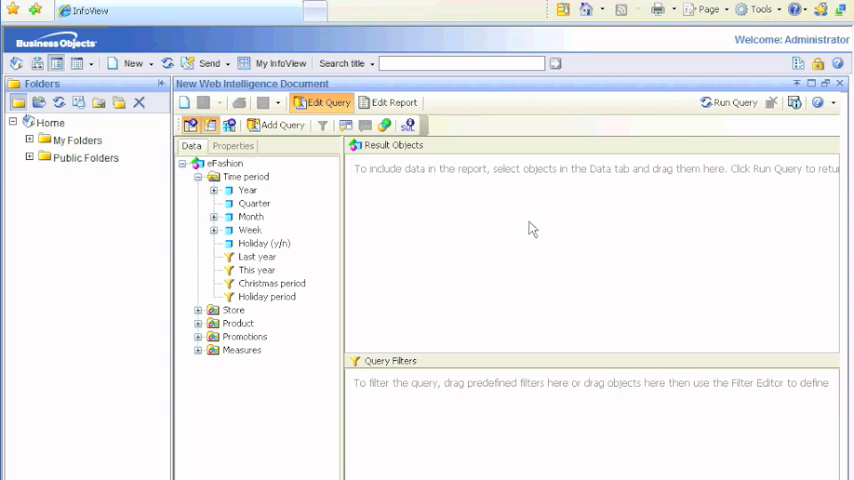
{"action": "mouse_move", "coordinate": [285, 202]}
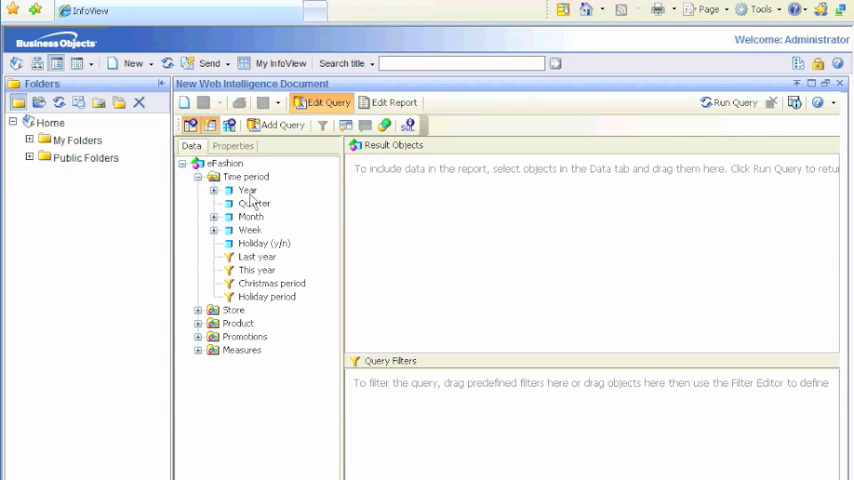
{"action": "mouse_move", "coordinate": [257, 256]}
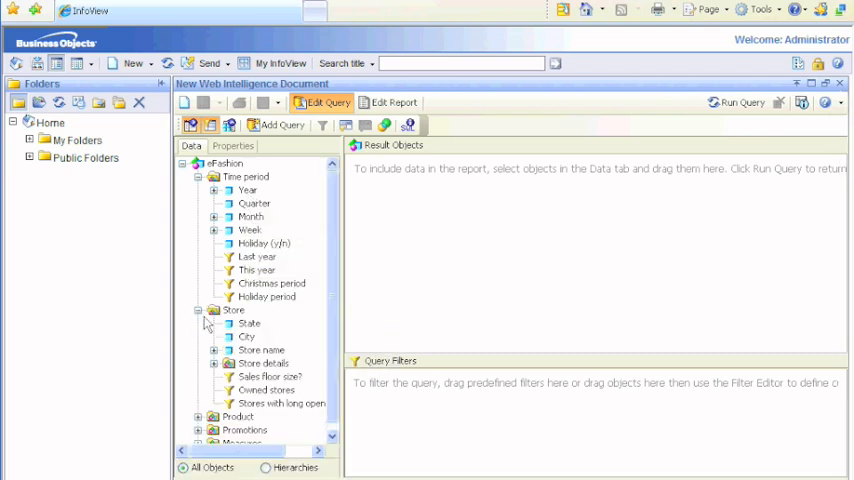
Step: Add State and Store name to the query's result objects
{"action": "left_click_drag", "start_coordinate": [249, 323], "coordinate": [385, 170]}
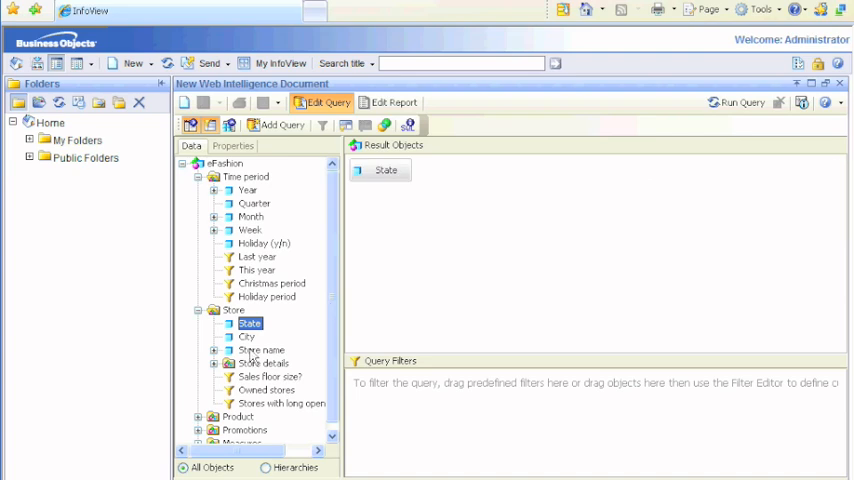
{"action": "double_click", "coordinate": [262, 350]}
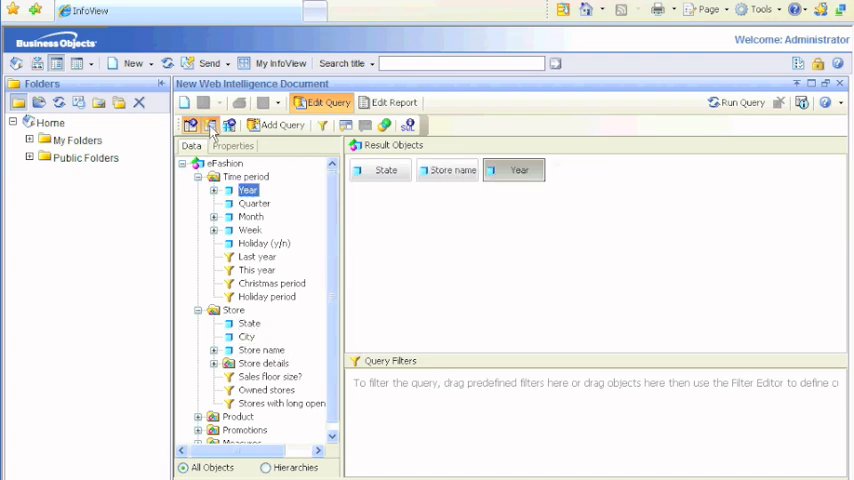
{"action": "mouse_move", "coordinate": [229, 124]}
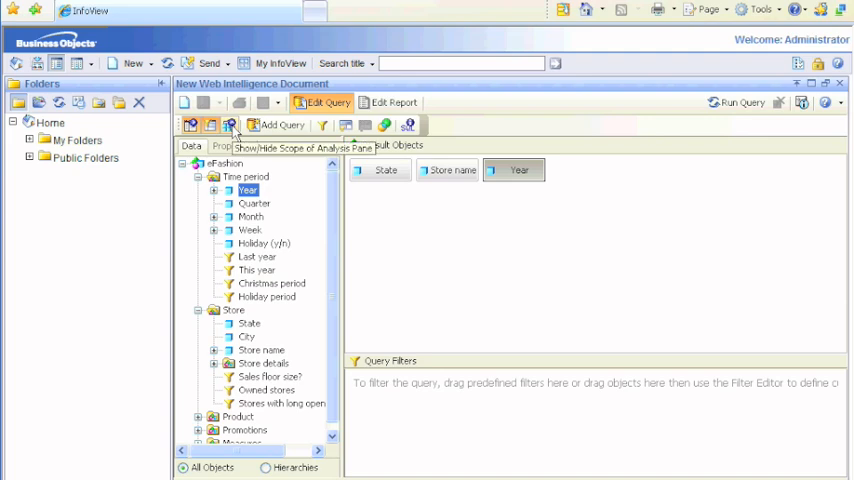
Step: Show the Scope of Analysis pane and widen the scope from None to two levels
{"action": "left_click", "coordinate": [230, 124]}
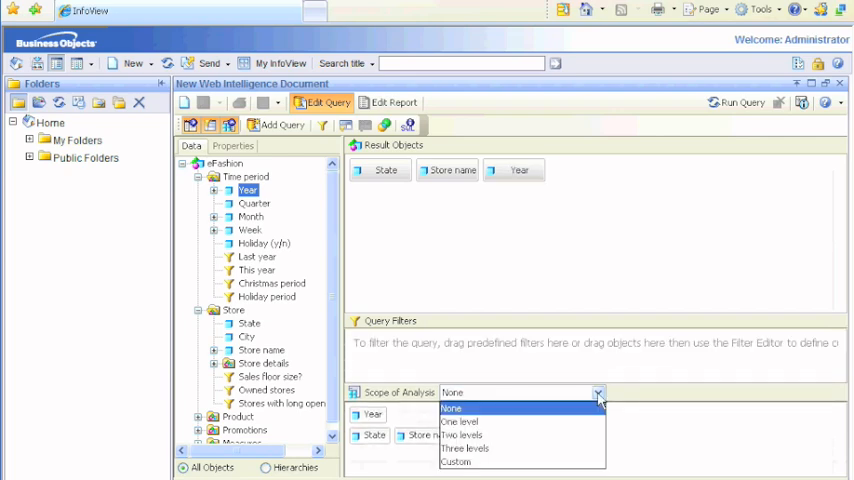
{"action": "left_click", "coordinate": [451, 408]}
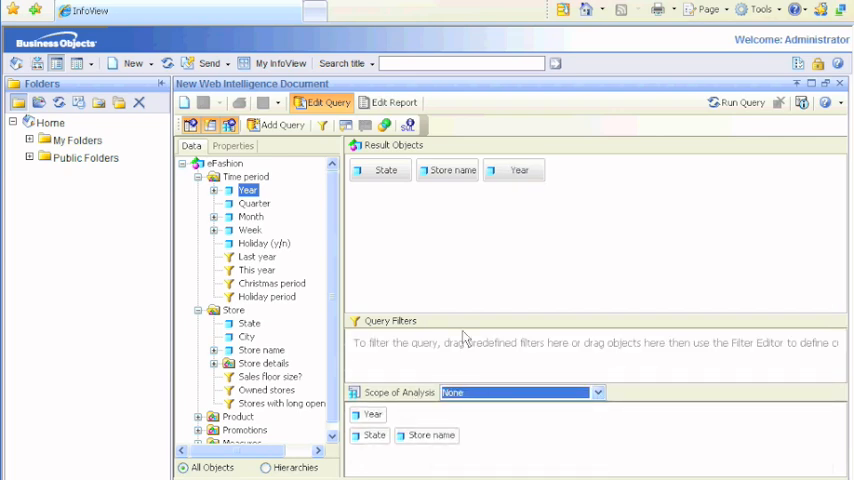
{"action": "left_click", "coordinate": [447, 170]}
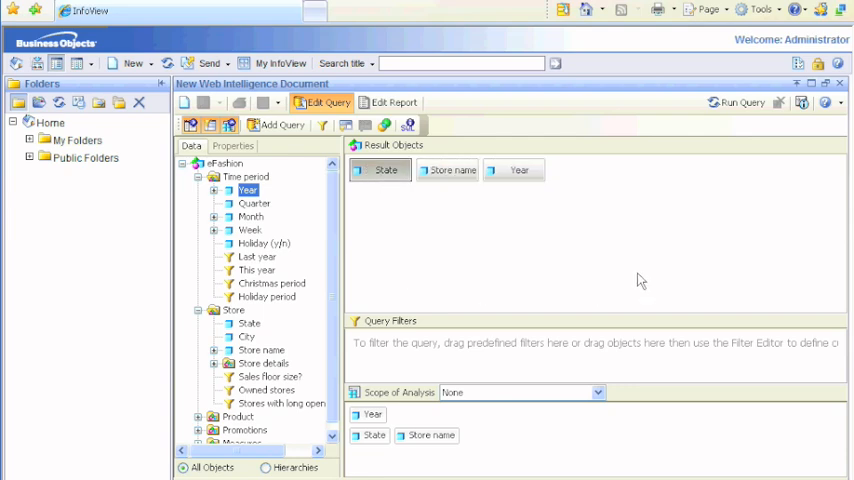
{"action": "mouse_move", "coordinate": [462, 415]}
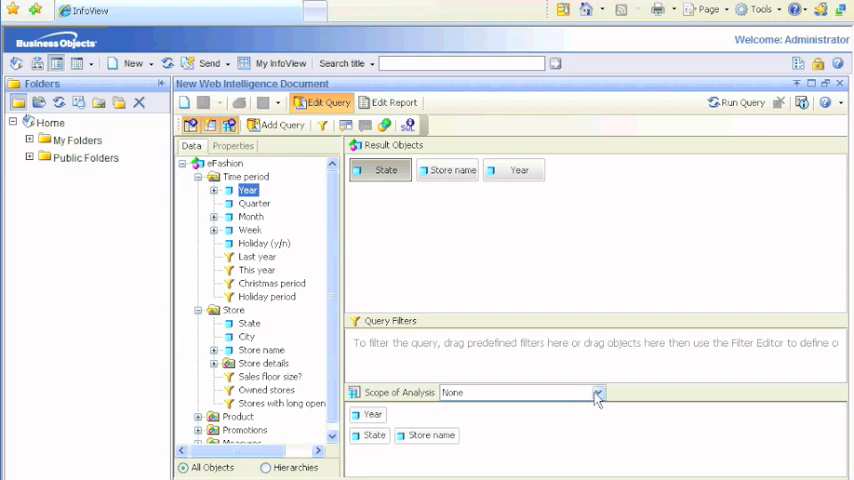
{"action": "left_click", "coordinate": [597, 392]}
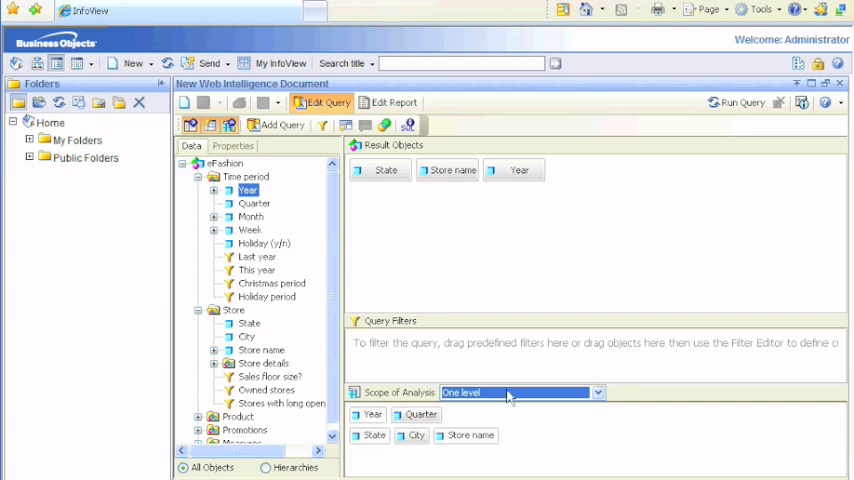
{"action": "left_click", "coordinate": [597, 391]}
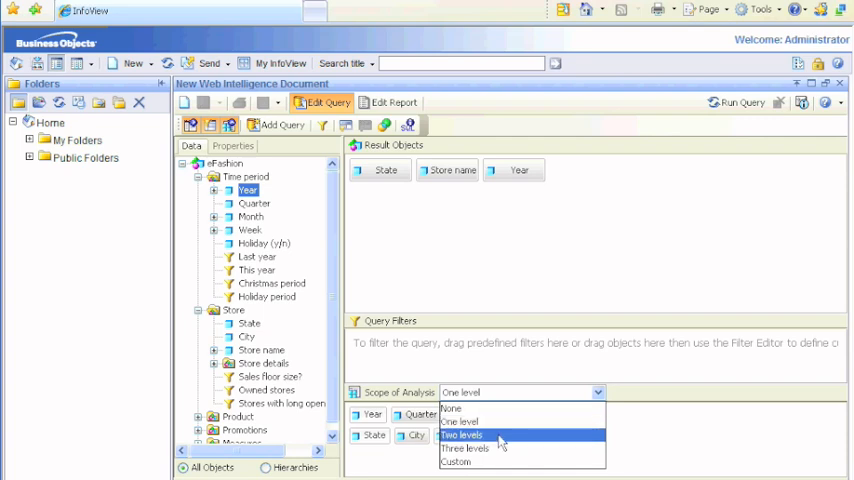
{"action": "left_click", "coordinate": [461, 434]}
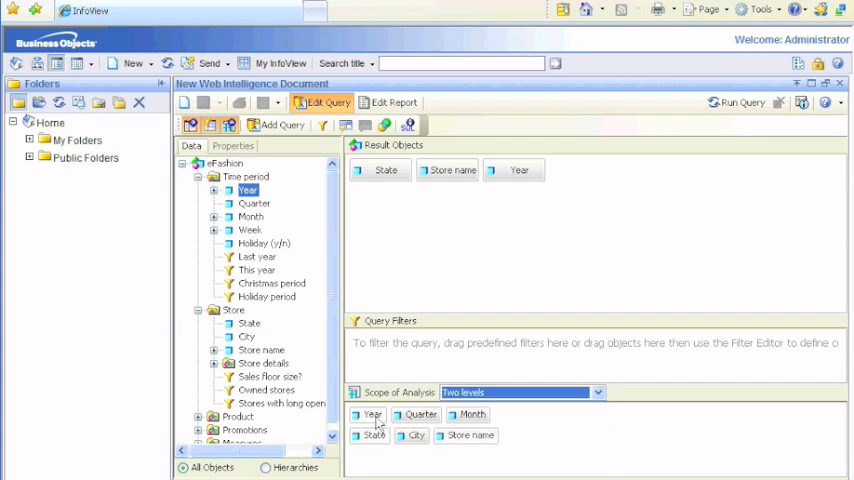
{"action": "mouse_move", "coordinate": [472, 414]}
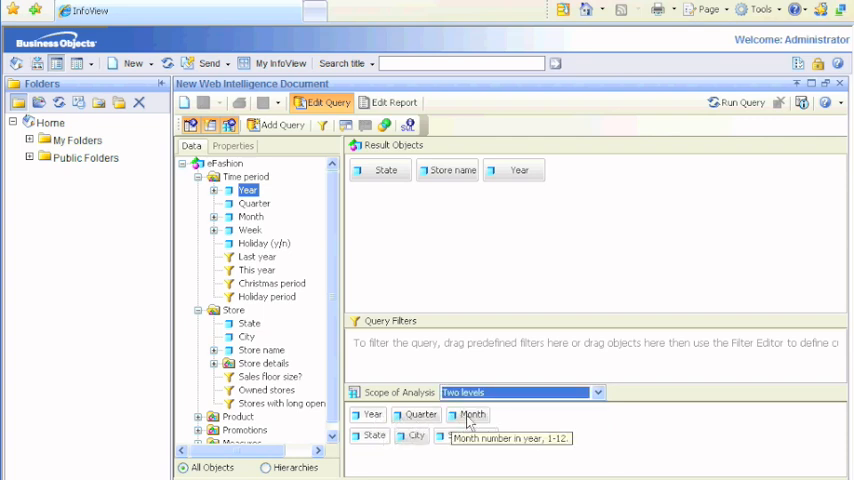
Step: Extend the scope of analysis to three levels and run the query
{"action": "left_click", "coordinate": [597, 392]}
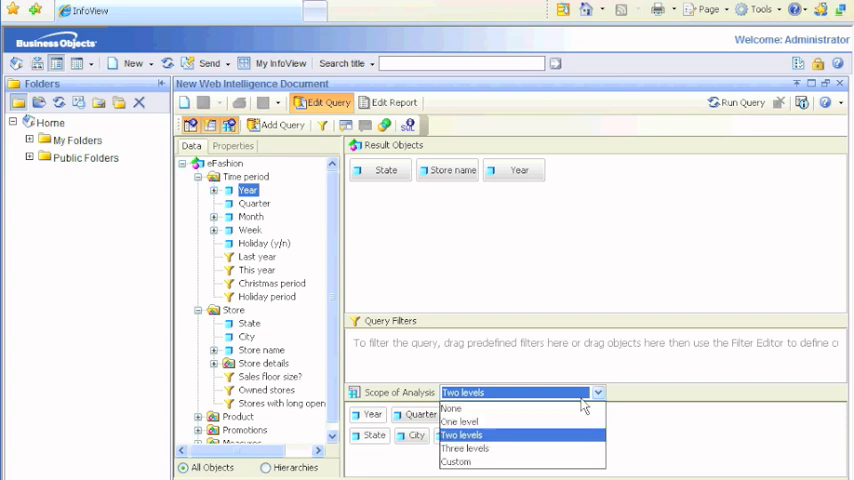
{"action": "left_click", "coordinate": [464, 448]}
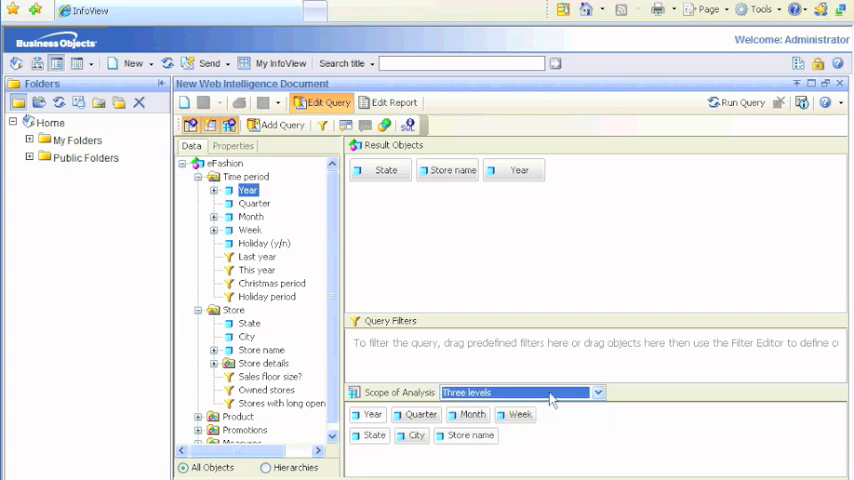
{"action": "left_click", "coordinate": [597, 391]}
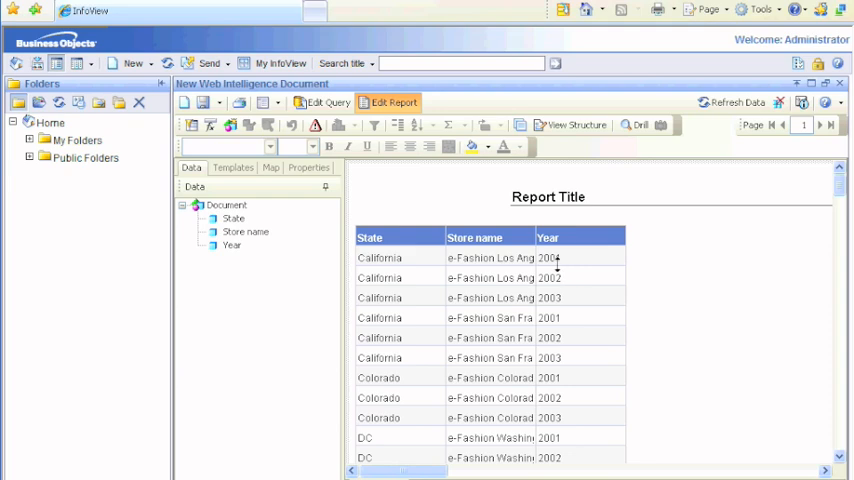
{"action": "mouse_move", "coordinate": [498, 281]}
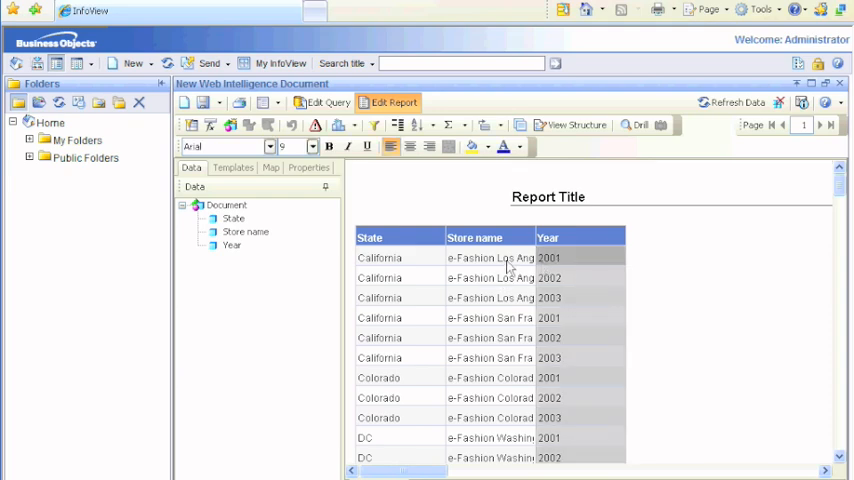
{"action": "mouse_move", "coordinate": [638, 272]}
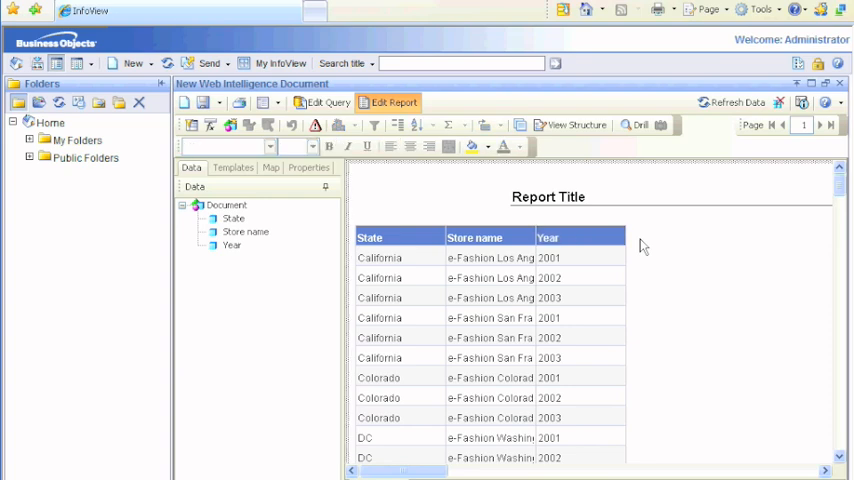
Step: Turn on Drill mode for the State, Store name and Year report
{"action": "left_click", "coordinate": [636, 124]}
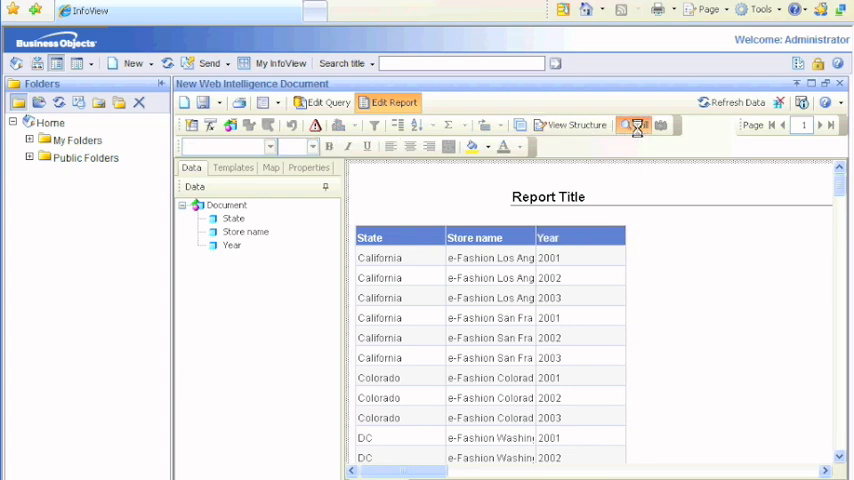
Step: Drill from quarter Q1 to months, then from month 3 down to weeks
{"action": "left_click", "coordinate": [636, 124]}
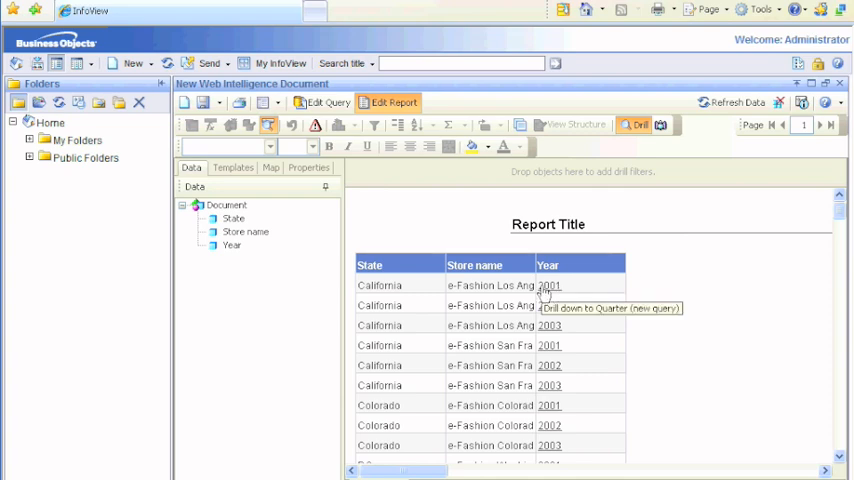
{"action": "mouse_move", "coordinate": [543, 287]}
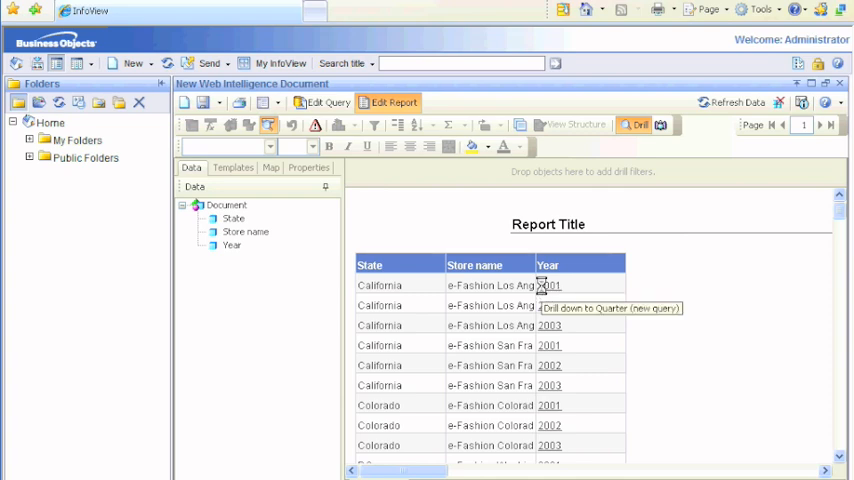
{"action": "mouse_move", "coordinate": [724, 304]}
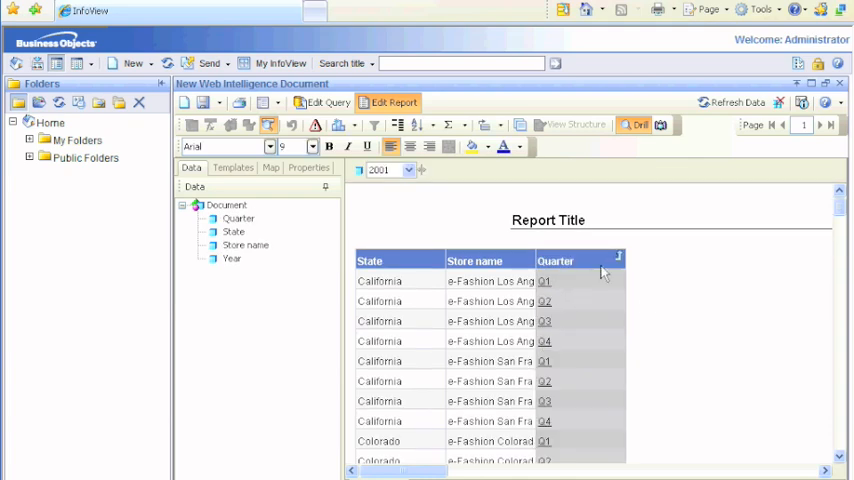
{"action": "mouse_move", "coordinate": [618, 258]}
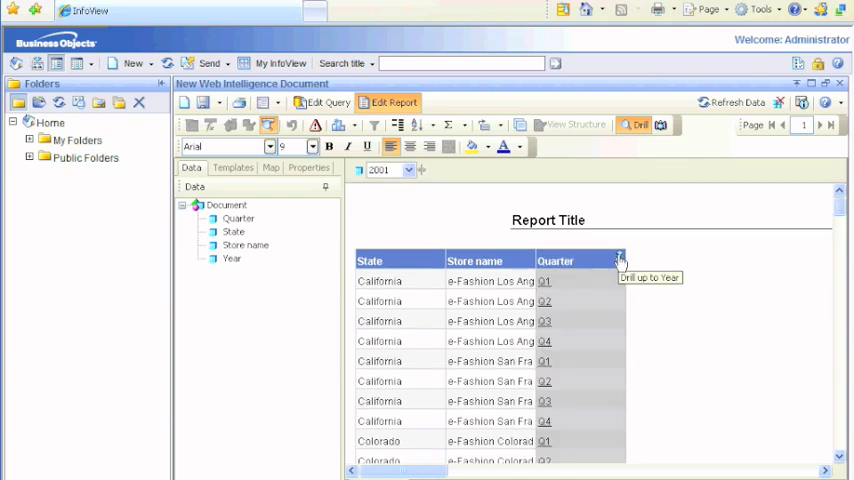
{"action": "left_click", "coordinate": [619, 261]}
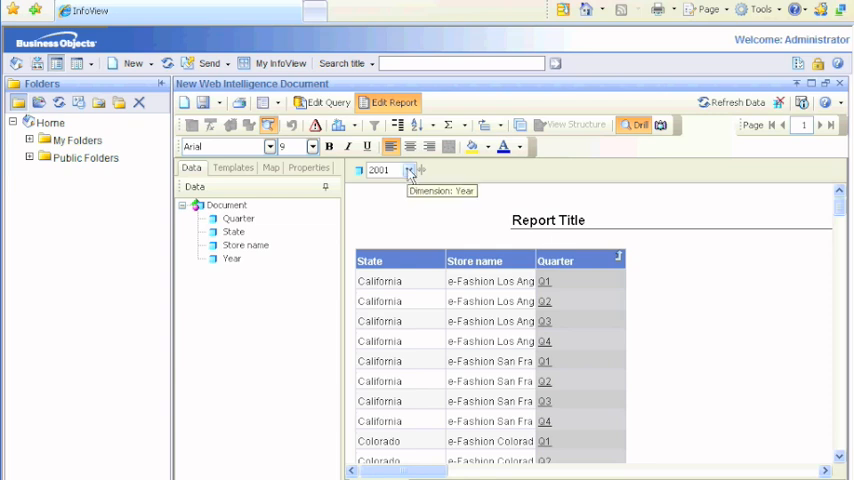
{"action": "mouse_move", "coordinate": [545, 281]}
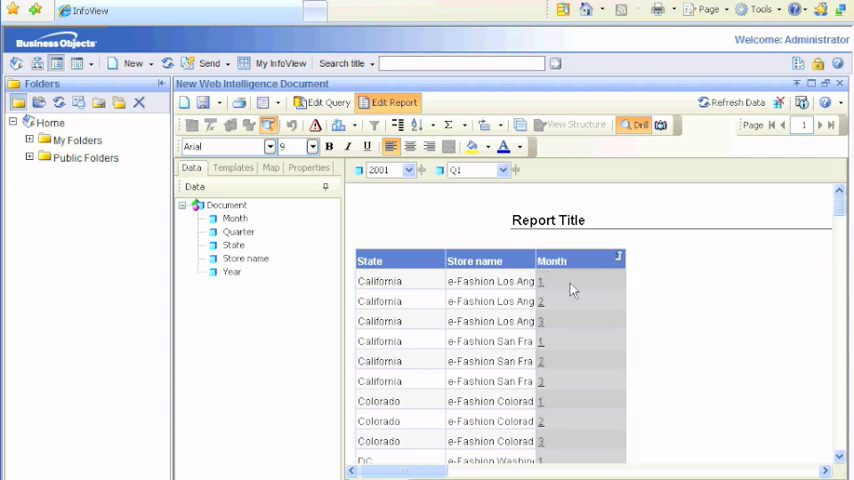
{"action": "mouse_move", "coordinate": [543, 290]}
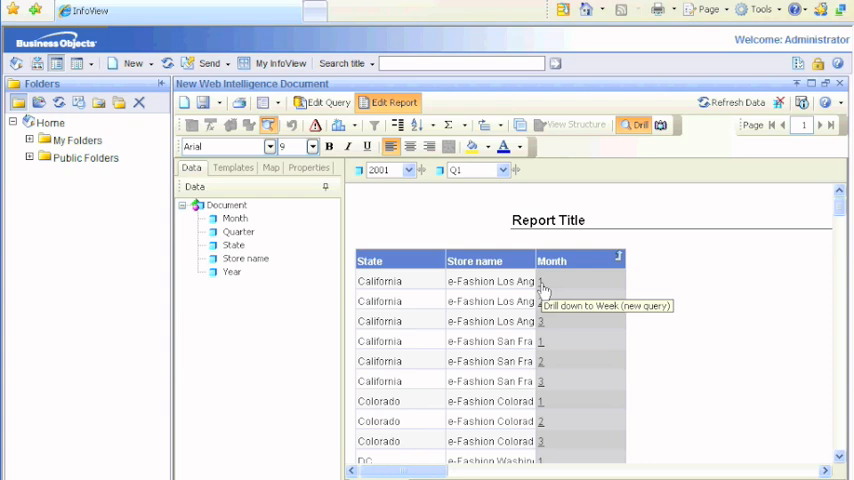
{"action": "mouse_move", "coordinate": [540, 320]}
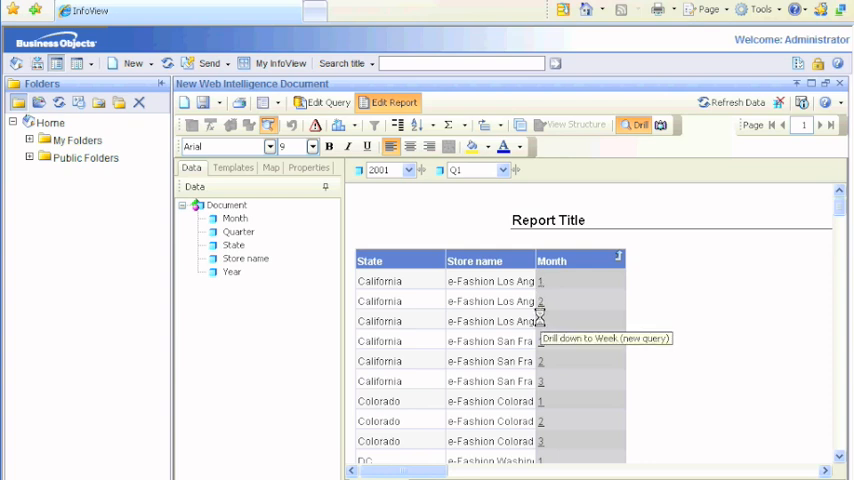
{"action": "mouse_move", "coordinate": [670, 322]}
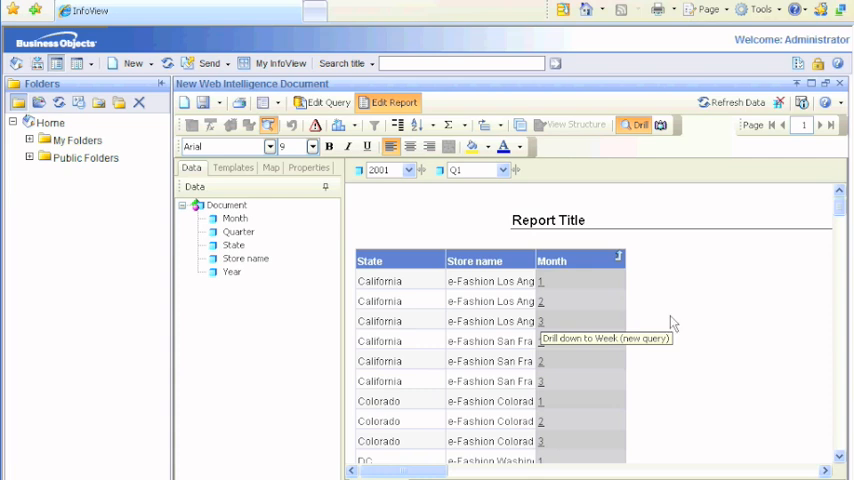
{"action": "left_click", "coordinate": [541, 280]}
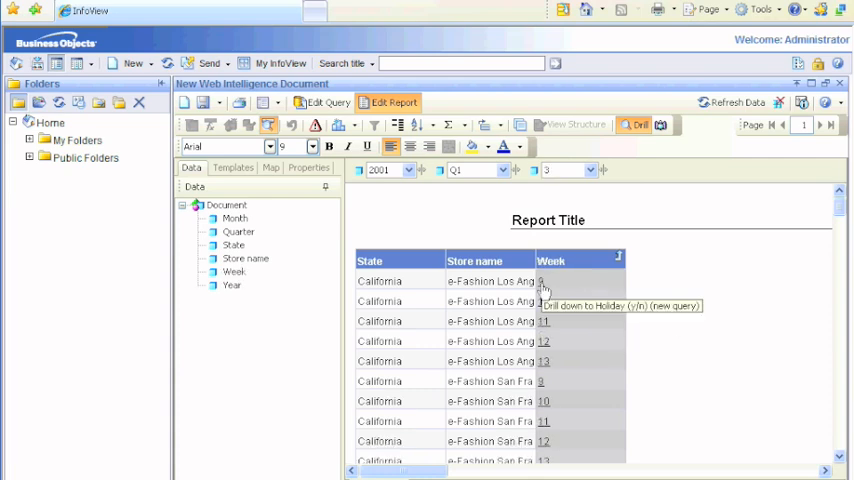
{"action": "mouse_move", "coordinate": [544, 301]}
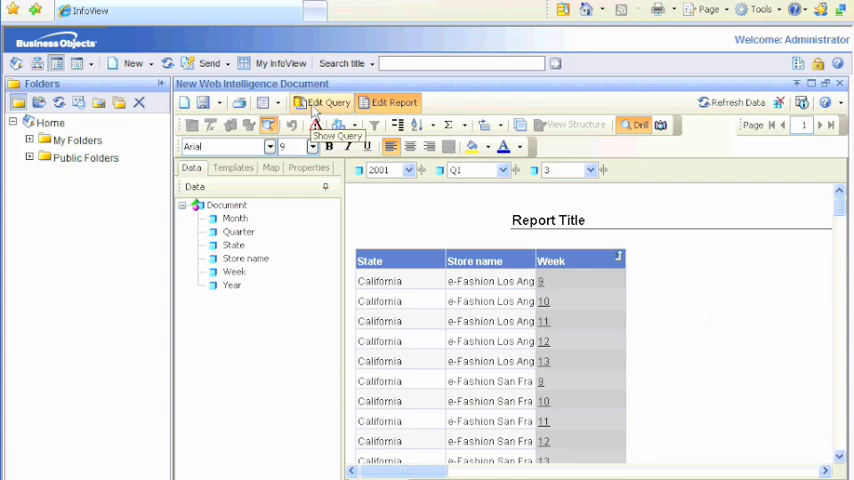
Step: Edit the query and remove Month, Week and Holiday (y/n) from the scope of analysis
{"action": "left_click", "coordinate": [327, 102]}
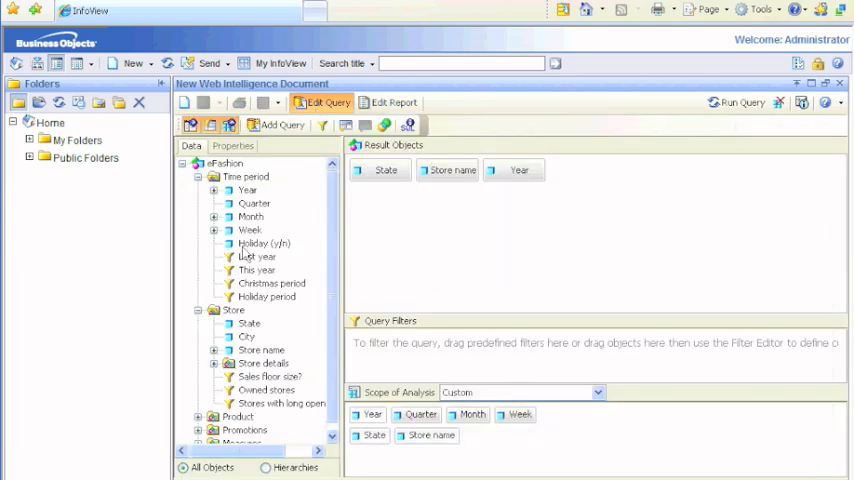
{"action": "mouse_move", "coordinate": [264, 243]}
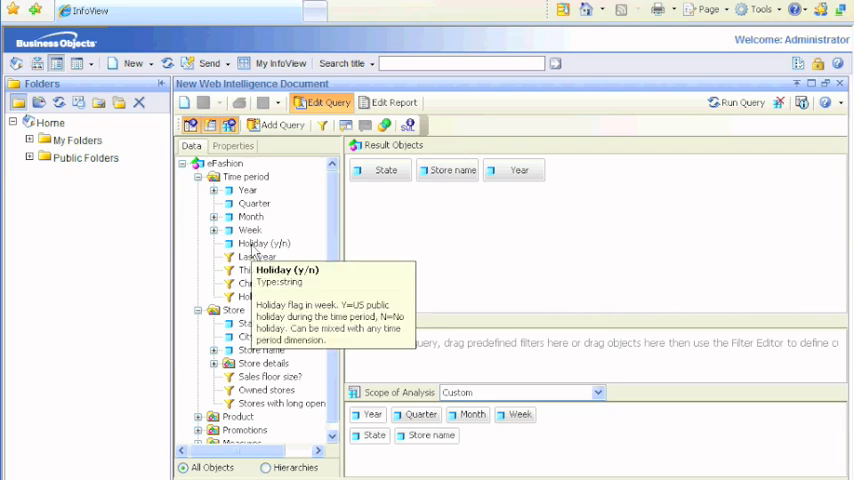
{"action": "mouse_move", "coordinate": [248, 191]}
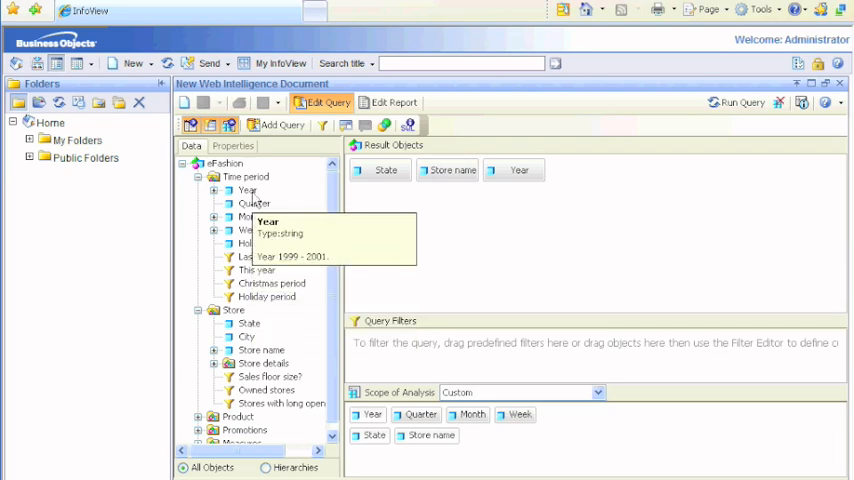
{"action": "left_click", "coordinate": [251, 217]}
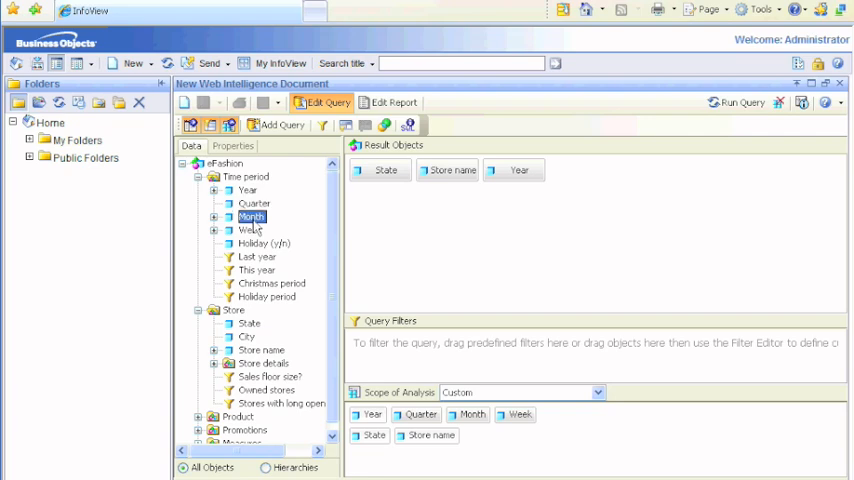
{"action": "left_click", "coordinate": [250, 230]}
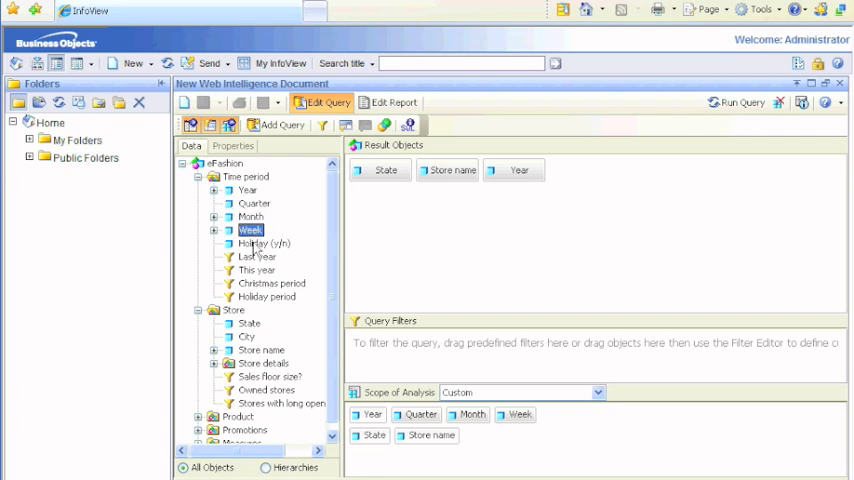
{"action": "left_click", "coordinate": [263, 243]}
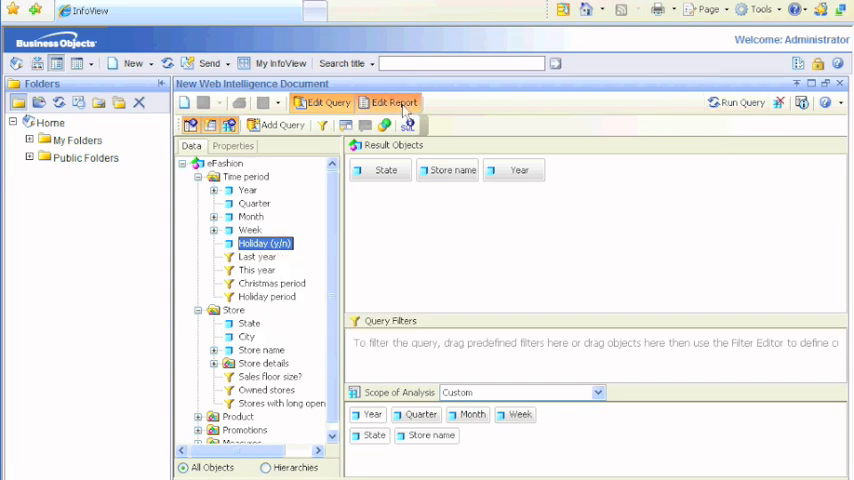
Step: Return to the report, confirm purging the old query data and dismiss the message
{"action": "left_click", "coordinate": [326, 102]}
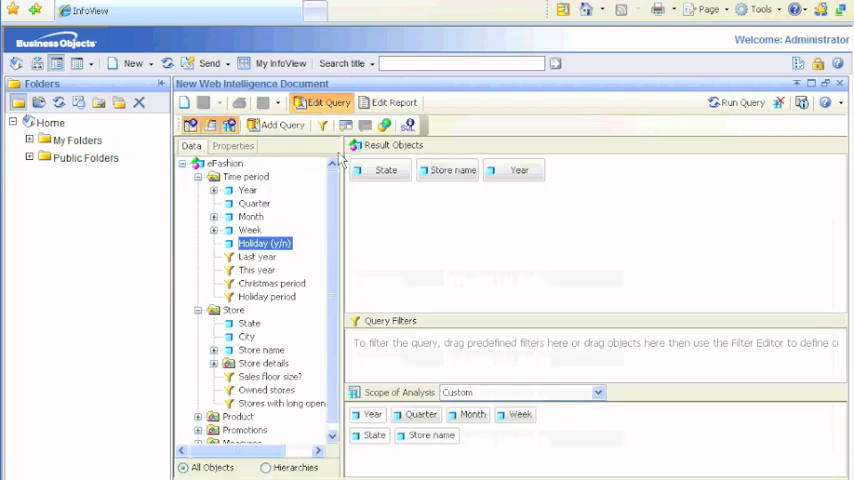
{"action": "left_click", "coordinate": [597, 392]}
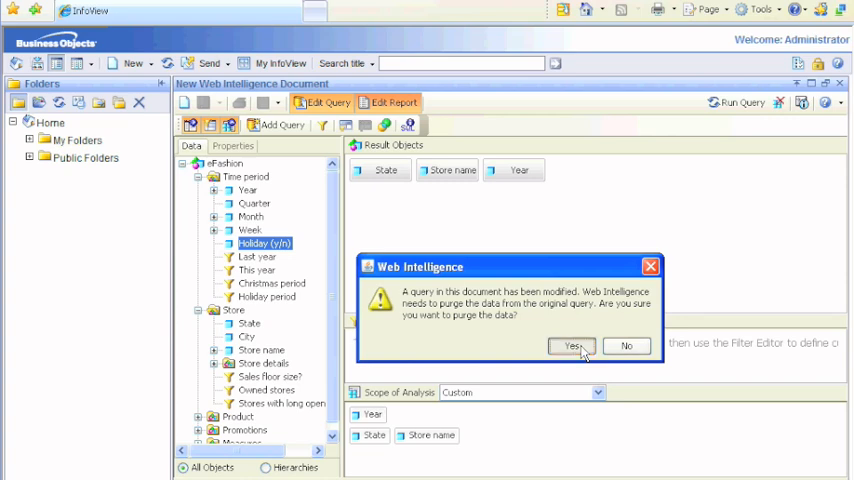
{"action": "left_click", "coordinate": [571, 345]}
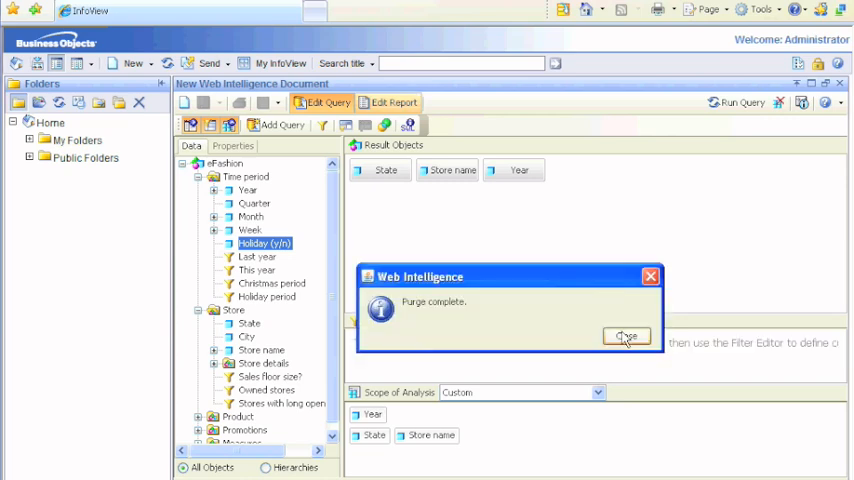
{"action": "left_click", "coordinate": [626, 338]}
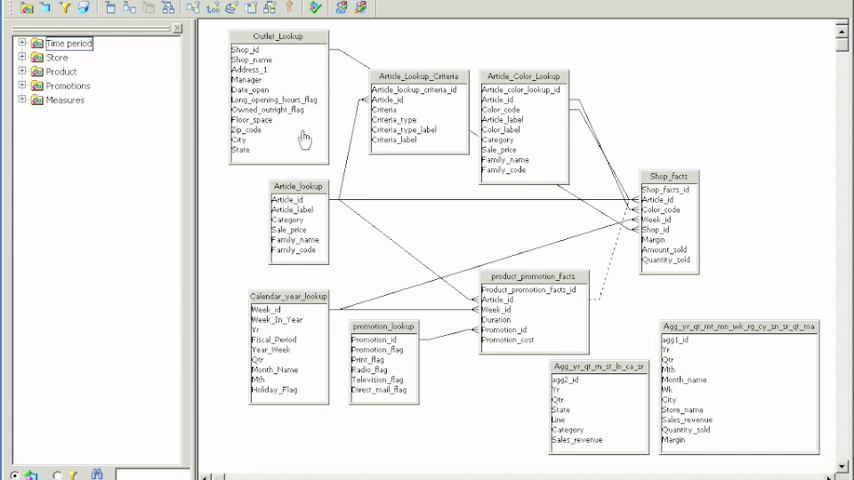
{"action": "mouse_move", "coordinate": [60, 80]}
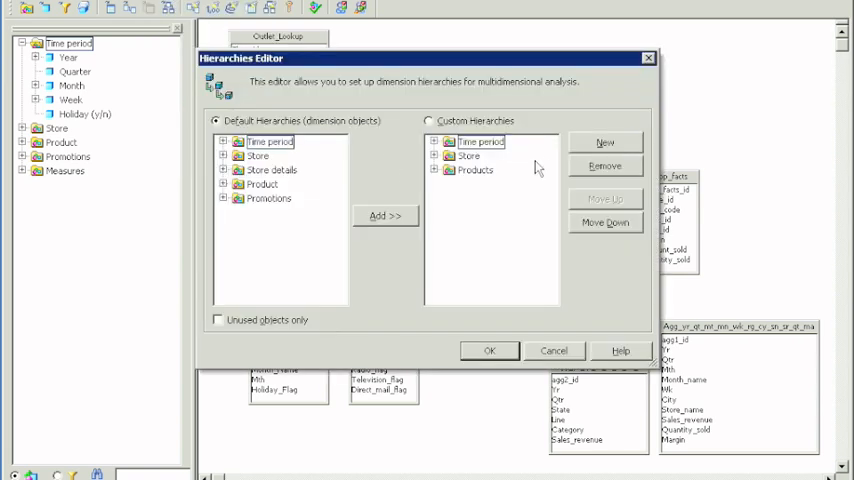
Step: Review Year, Month and Holiday (y/n) in the default Time period hierarchy, then switch to custom hierarchies
{"action": "left_click", "coordinate": [224, 141]}
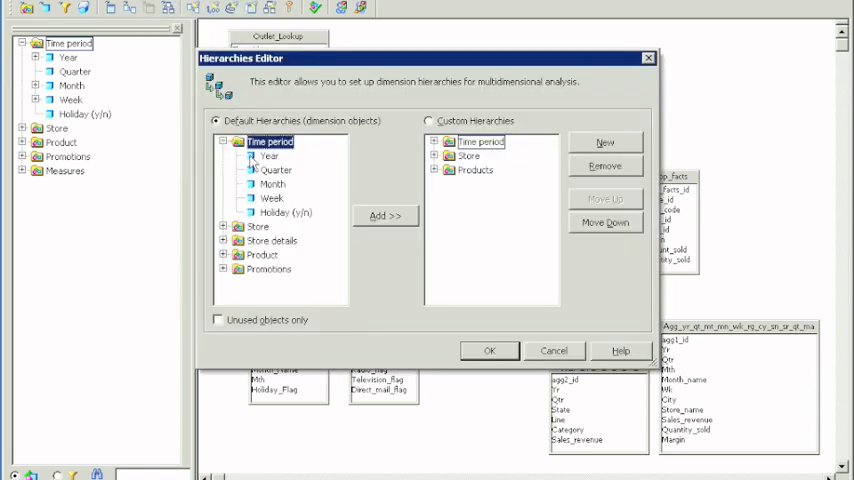
{"action": "left_click", "coordinate": [268, 156]}
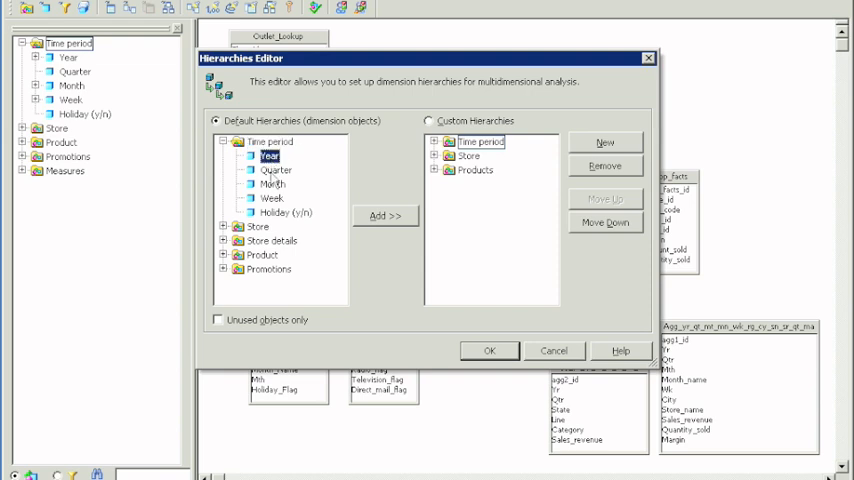
{"action": "left_click", "coordinate": [271, 185]}
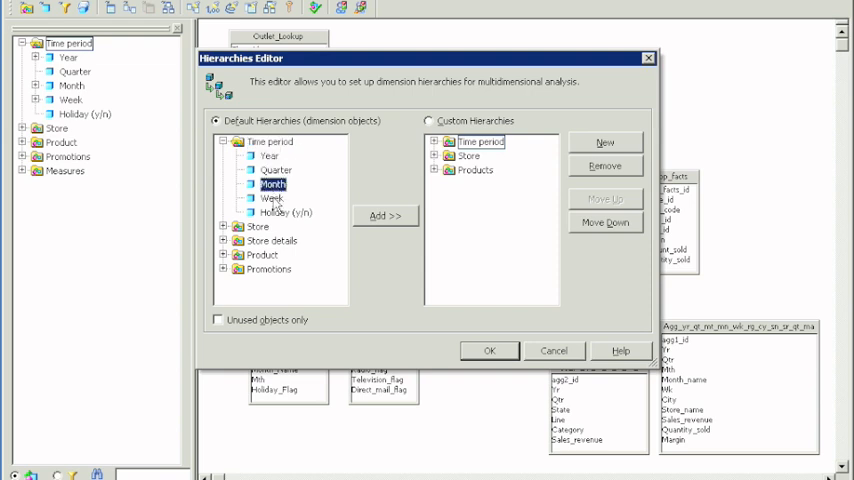
{"action": "left_click", "coordinate": [288, 212]}
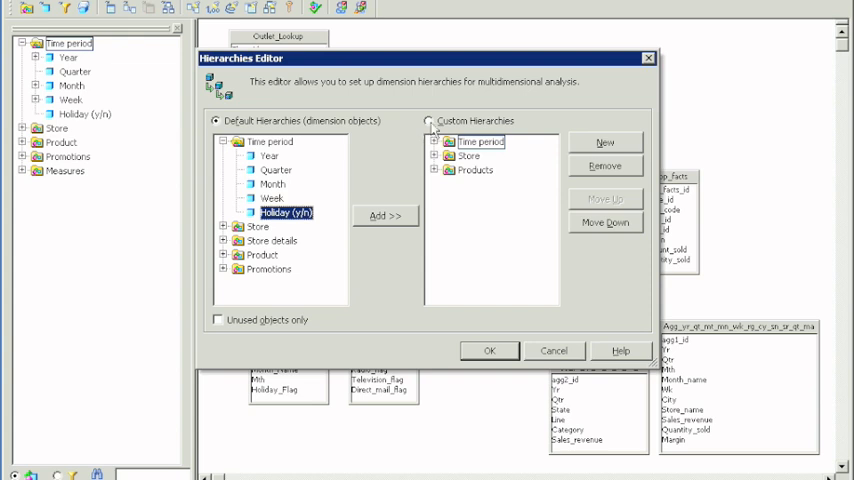
{"action": "left_click", "coordinate": [222, 141]}
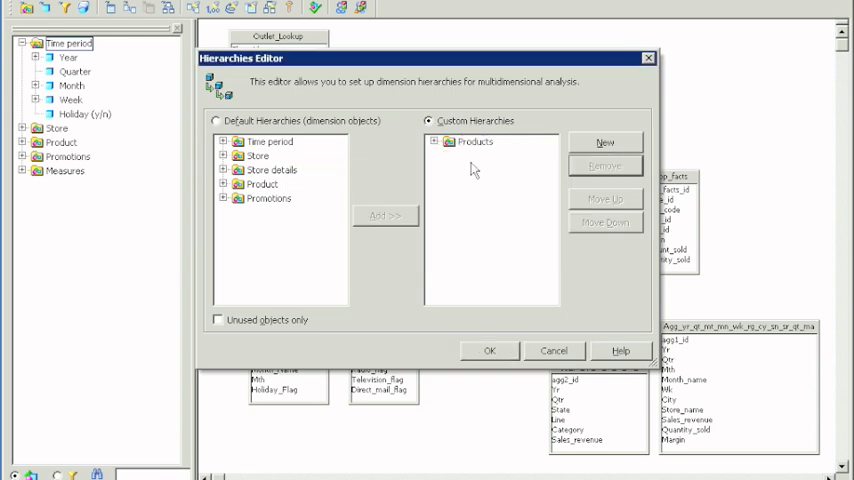
{"action": "left_click", "coordinate": [216, 120]}
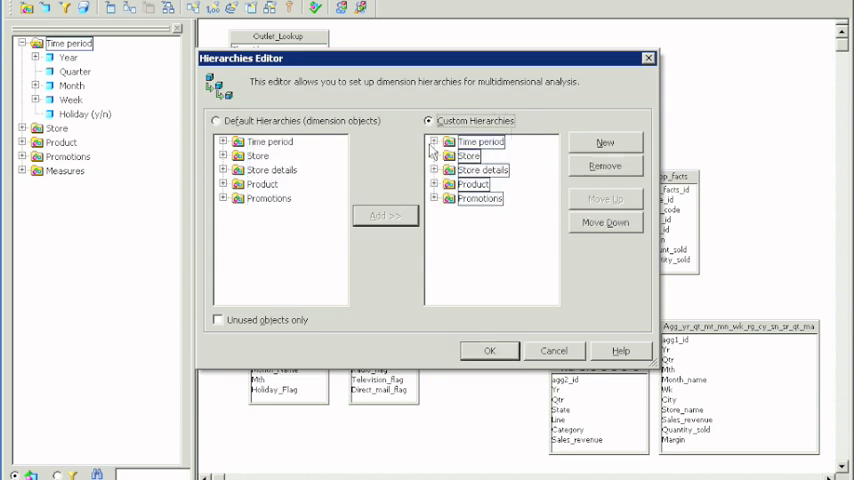
Step: Remove Holiday (y/n) and Quarter from the custom Time period hierarchy, leaving Year, Month, Week, and apply
{"action": "left_click", "coordinate": [436, 142]}
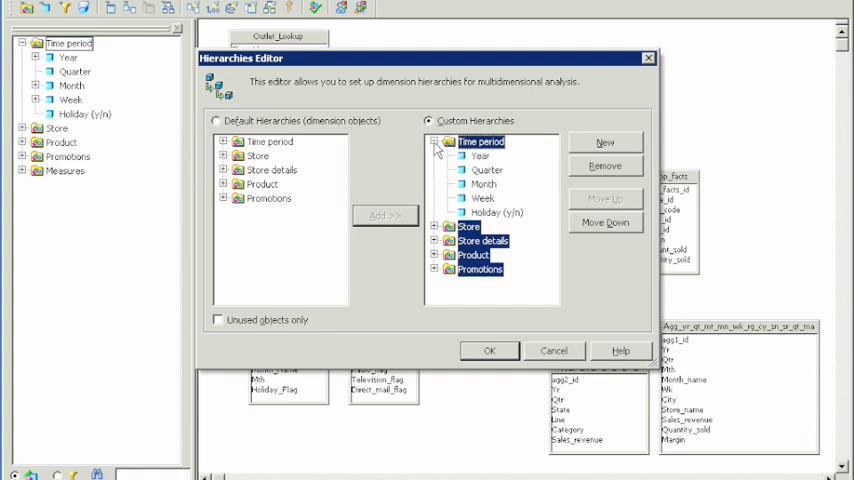
{"action": "left_click", "coordinate": [483, 184]}
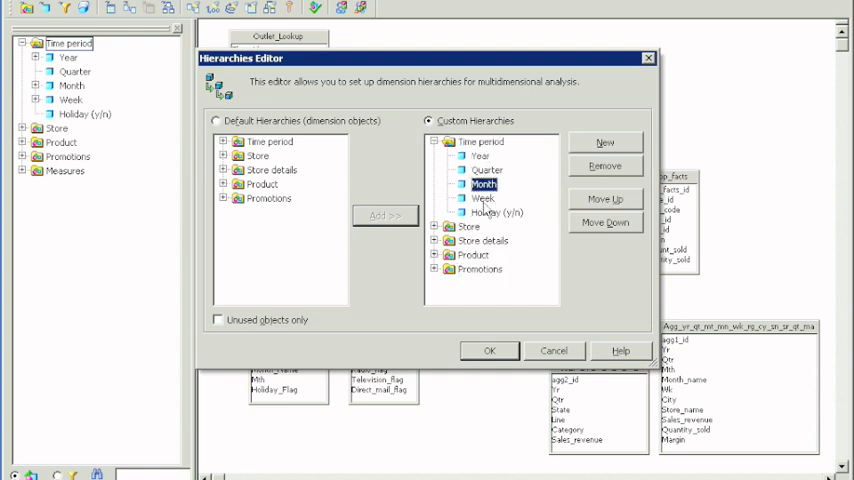
{"action": "left_click", "coordinate": [605, 166]}
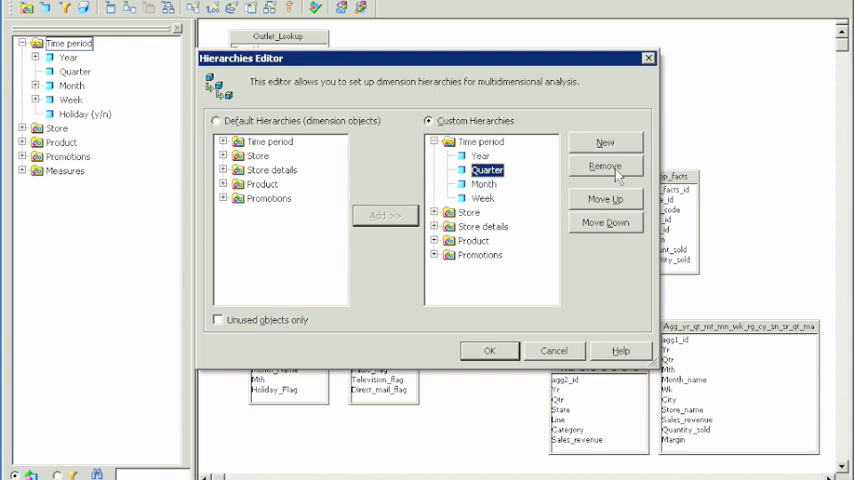
{"action": "left_click", "coordinate": [605, 165]}
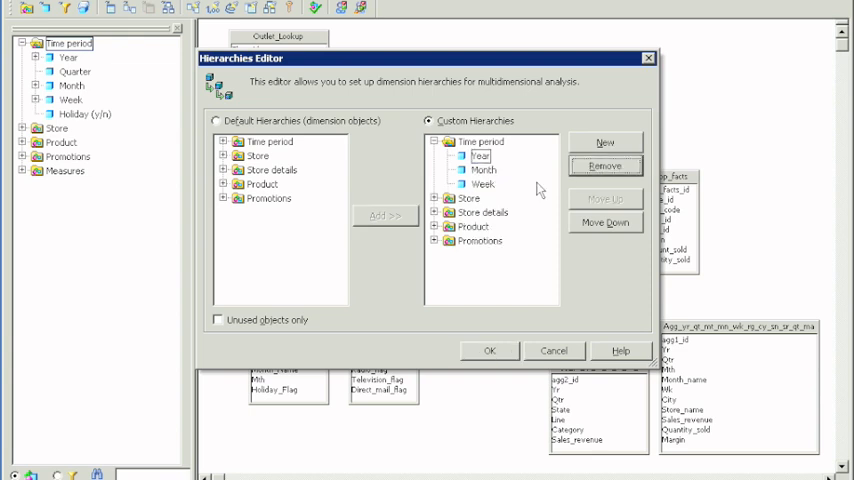
{"action": "left_click", "coordinate": [479, 155]}
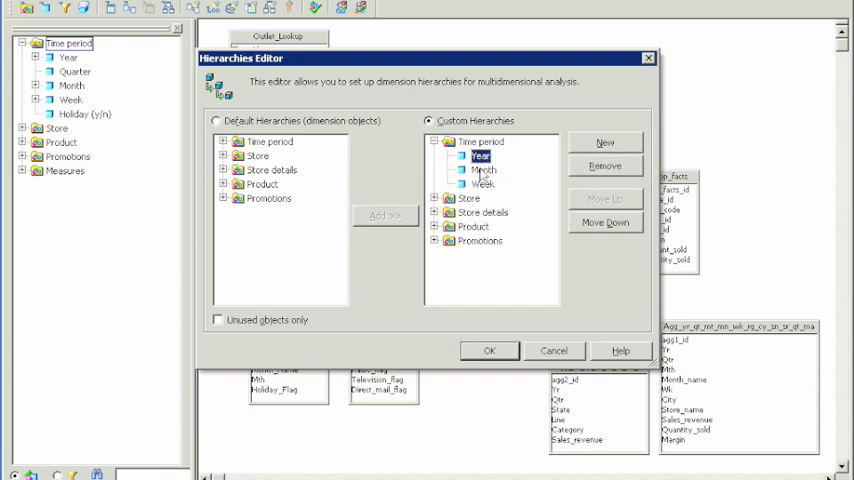
{"action": "left_click", "coordinate": [482, 170]}
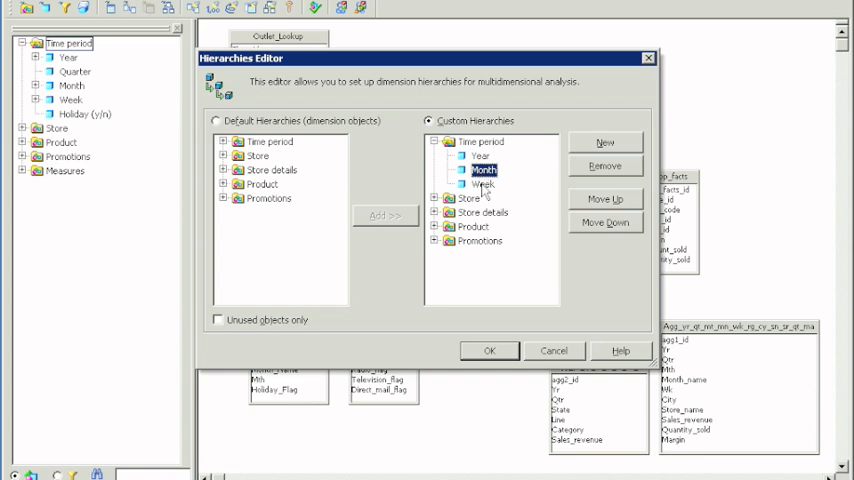
{"action": "left_click", "coordinate": [482, 184]}
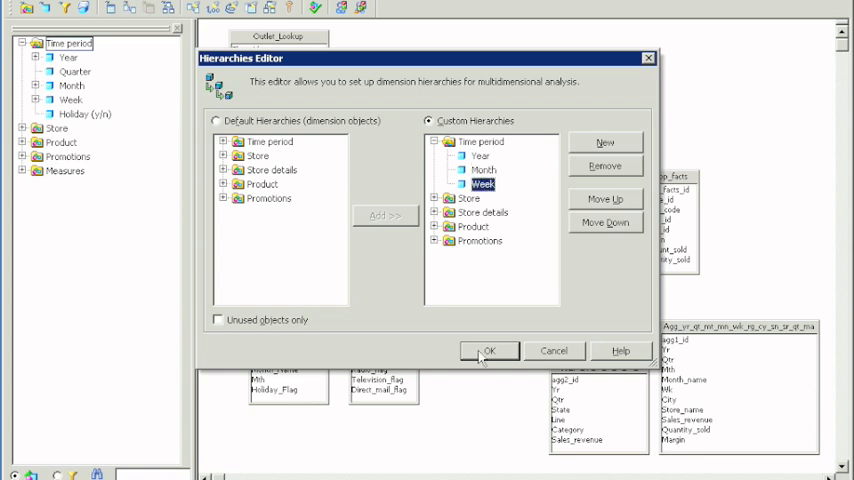
{"action": "left_click", "coordinate": [489, 350]}
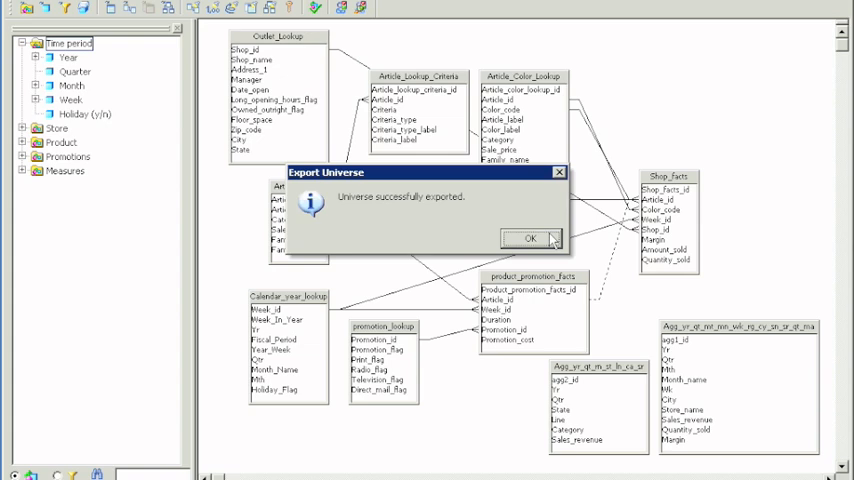
Step: Acknowledge the 'Universe successfully exported' message
{"action": "left_click", "coordinate": [531, 238]}
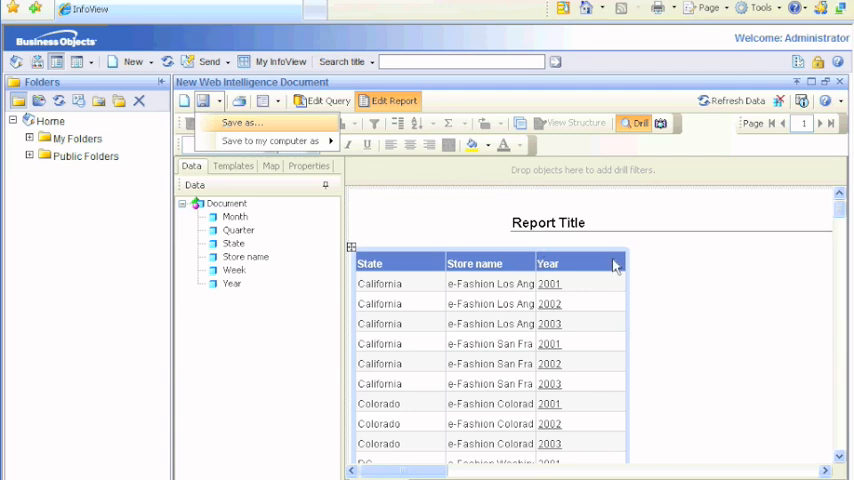
Step: Save the report as Scope of Analysis in Favorites and close it
{"action": "left_click", "coordinate": [242, 122]}
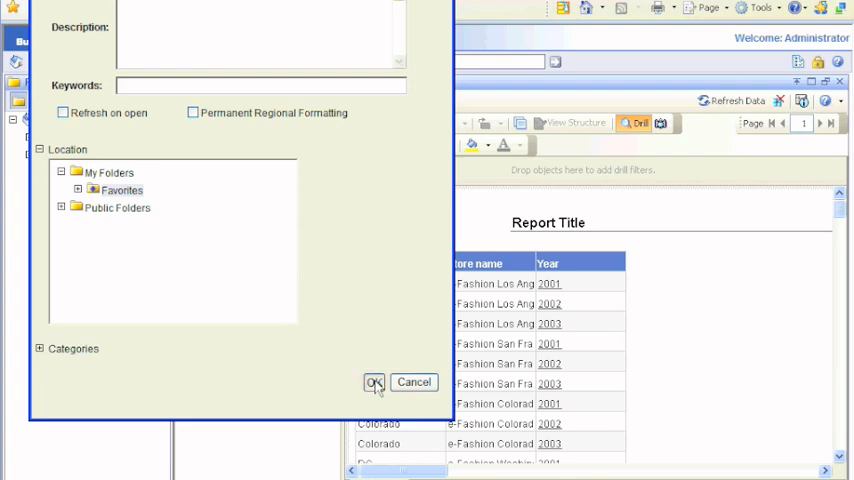
{"action": "left_click", "coordinate": [374, 382]}
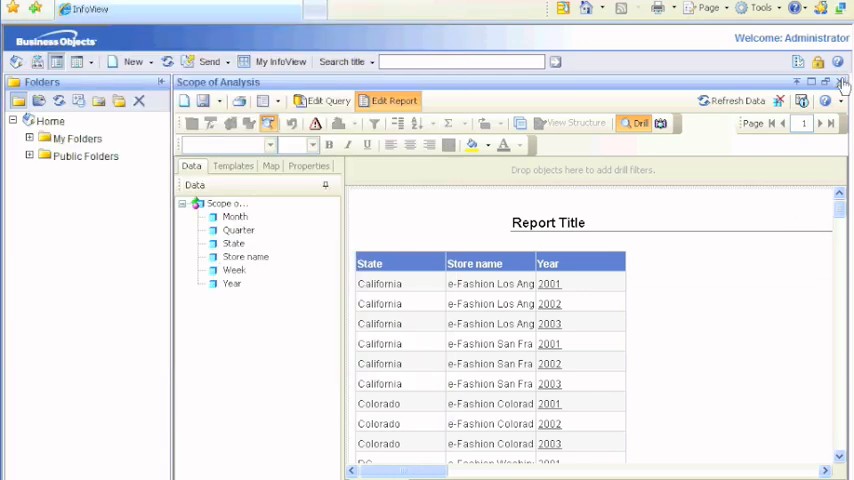
{"action": "left_click", "coordinate": [839, 81]}
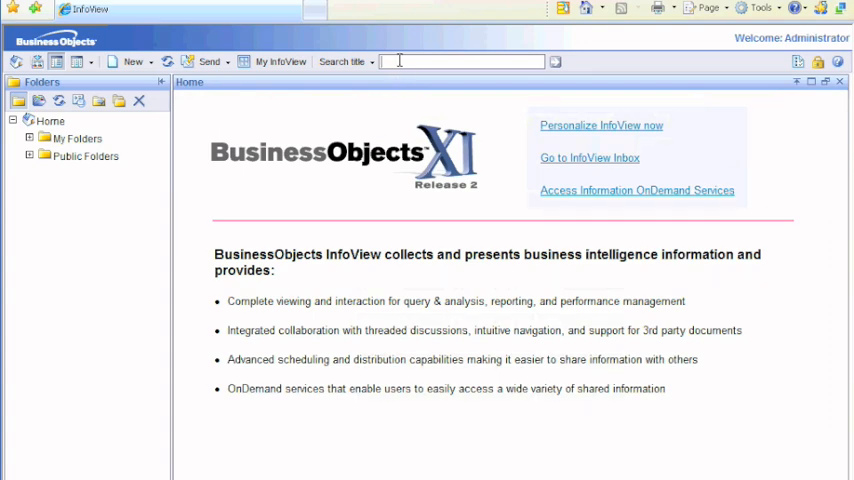
Step: Search titles for 'scope of analysis' and reopen the Scope of Analysis report
{"action": "type", "text": "scope of analysis"}
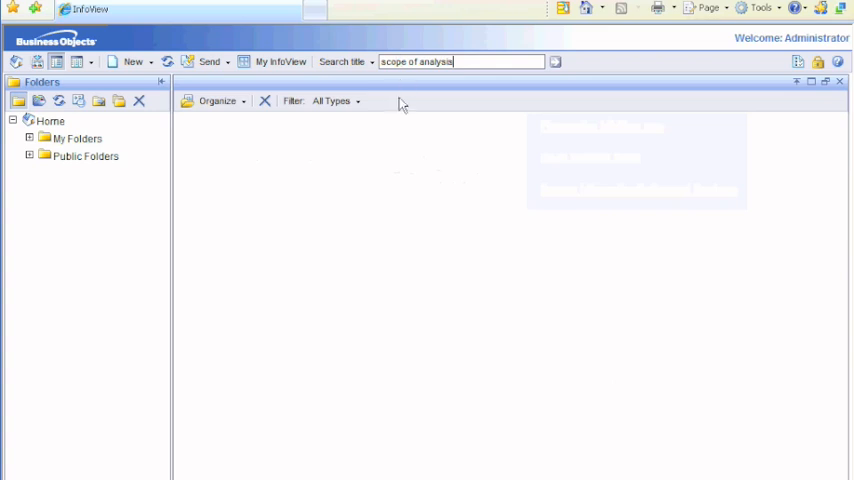
{"action": "left_click", "coordinate": [554, 61]}
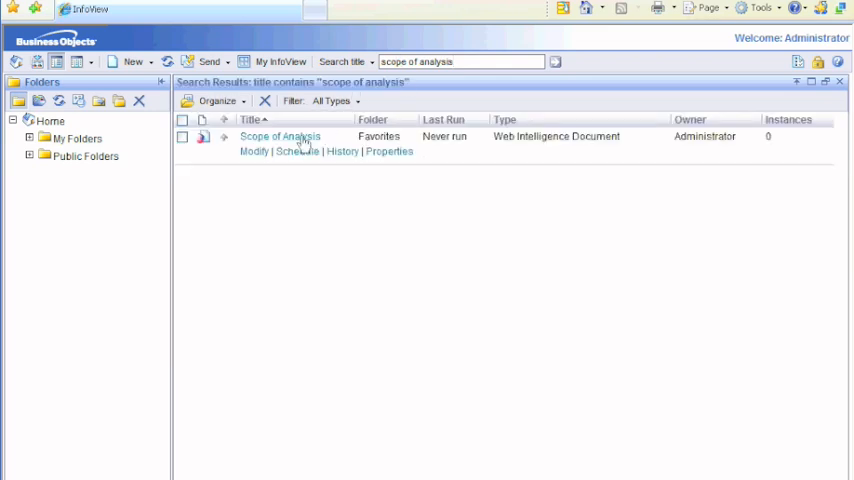
{"action": "left_click", "coordinate": [280, 136]}
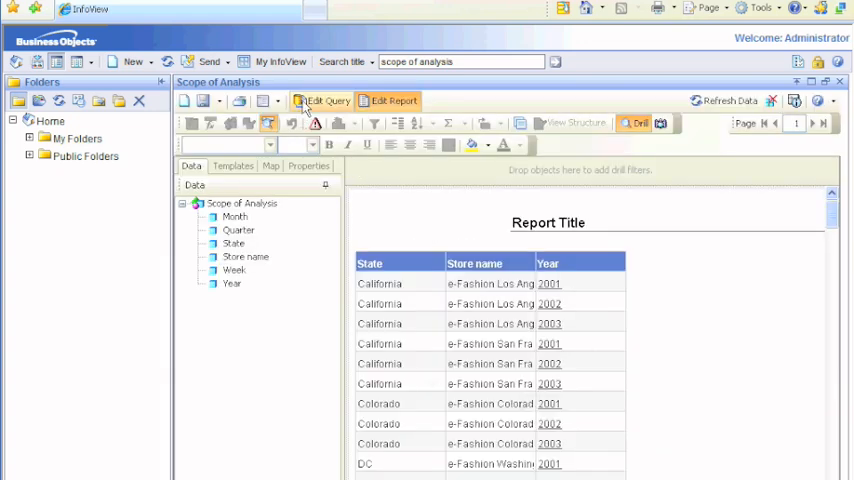
Step: Set the query's scope of analysis to None and rerun it
{"action": "left_click", "coordinate": [322, 100]}
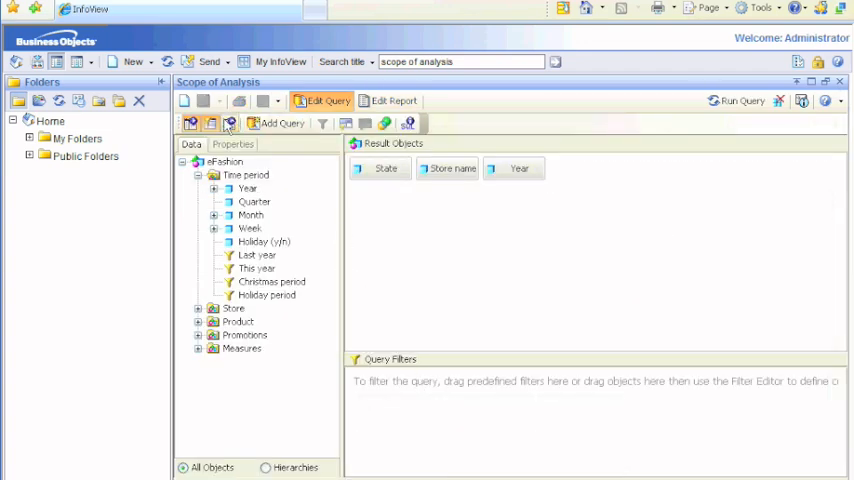
{"action": "mouse_move", "coordinate": [230, 123]}
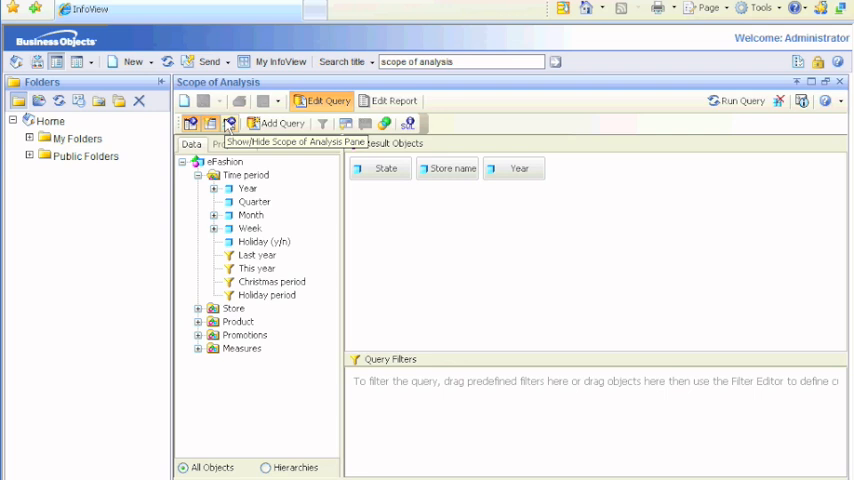
{"action": "left_click", "coordinate": [229, 123]}
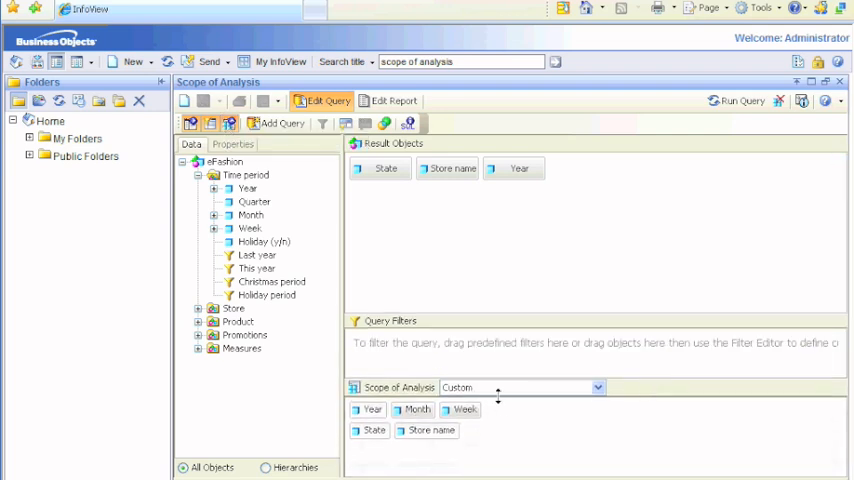
{"action": "left_click", "coordinate": [597, 387]}
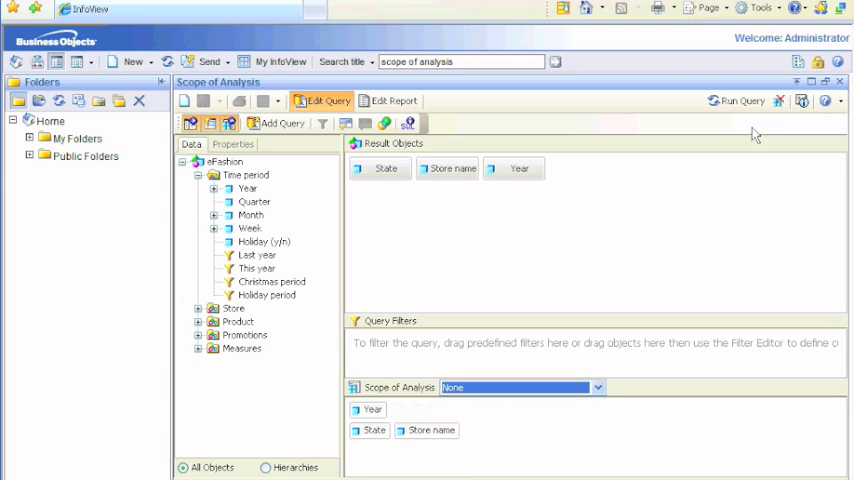
{"action": "left_click", "coordinate": [741, 100]}
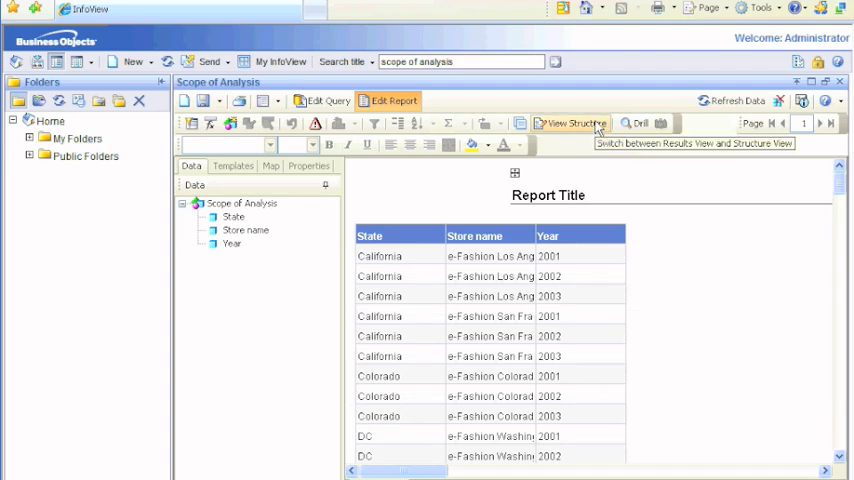
{"action": "mouse_move", "coordinate": [191, 123]}
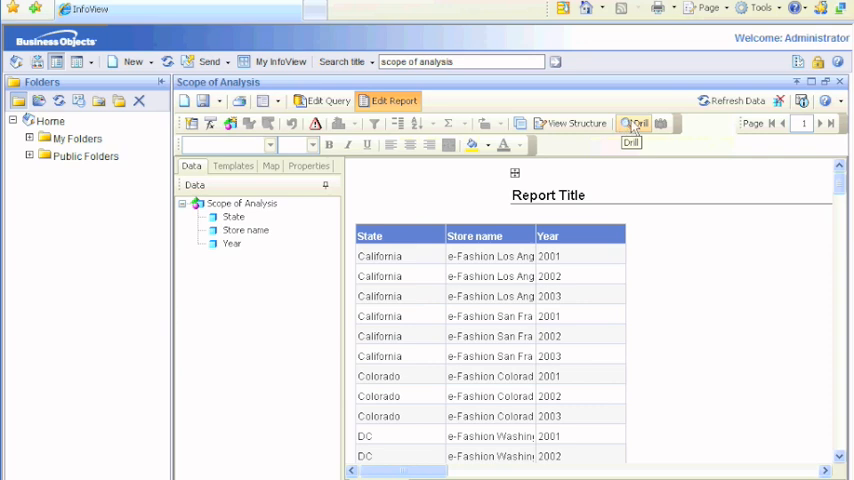
Step: Turn on drilling and drill year 2001 down to its months
{"action": "left_click", "coordinate": [636, 123]}
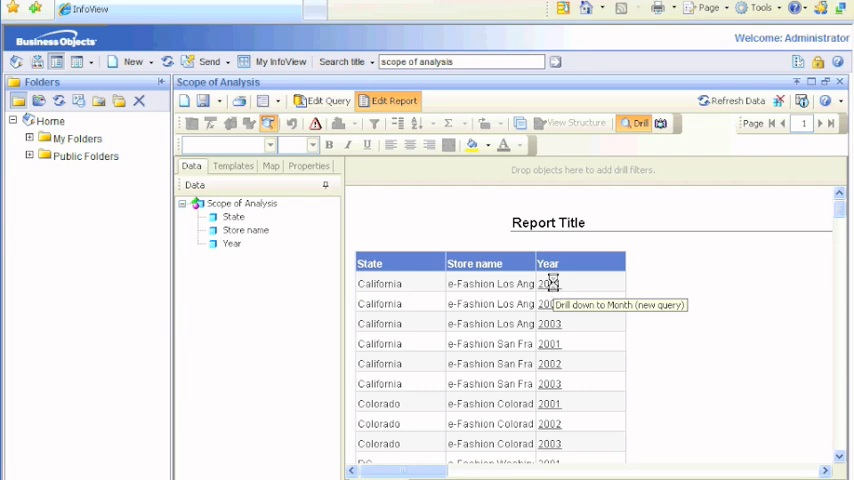
{"action": "left_click", "coordinate": [549, 283]}
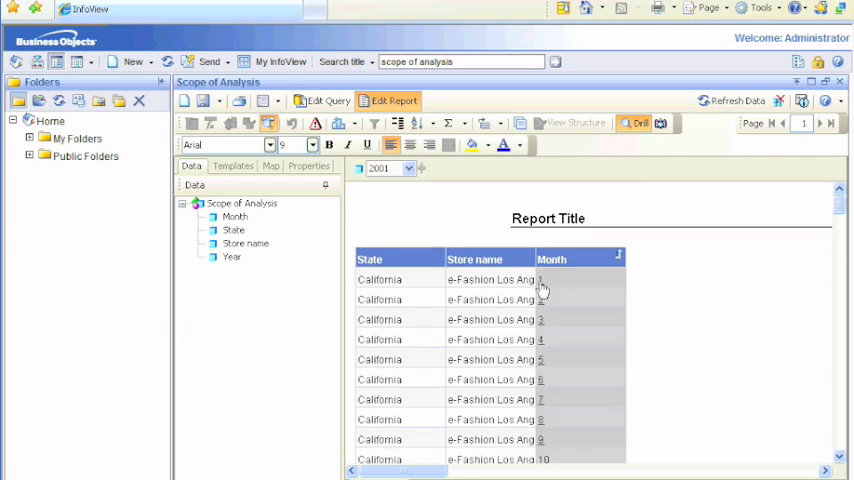
{"action": "mouse_move", "coordinate": [543, 283]}
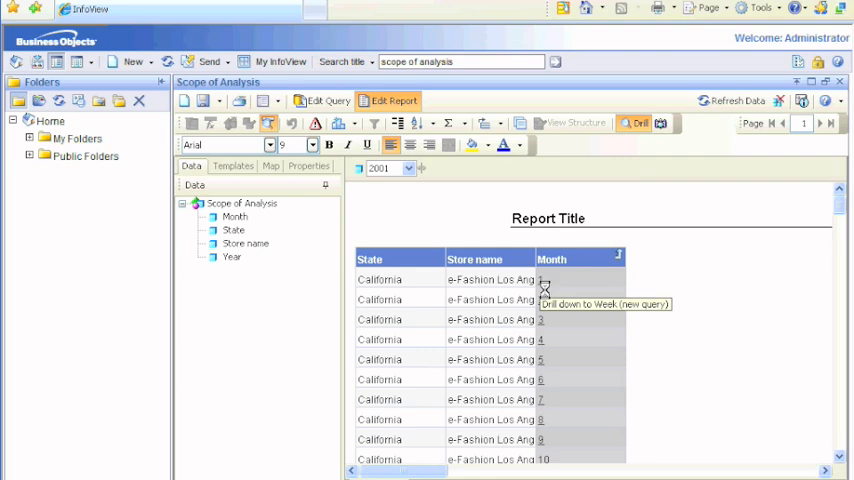